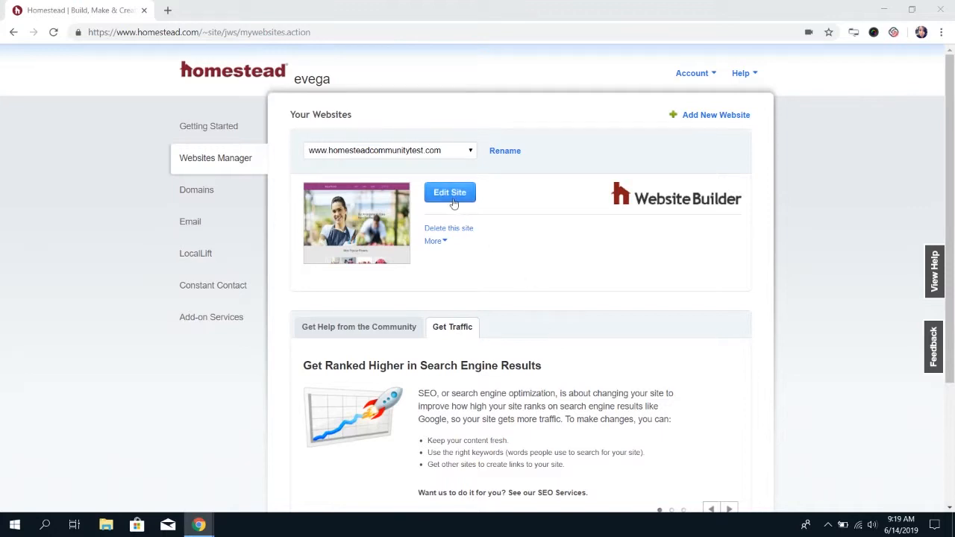
{"action": "left_click", "coordinate": [451, 193]}
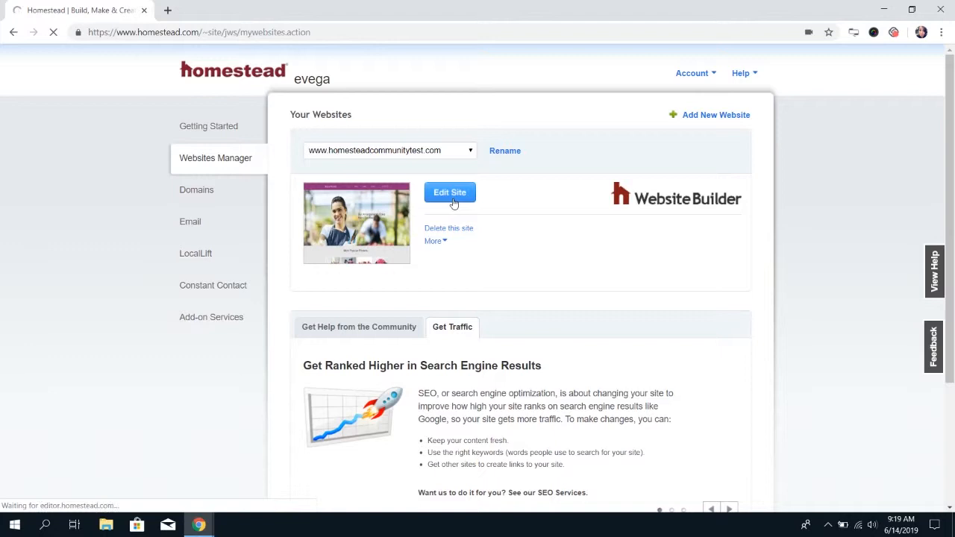
{"action": "left_click", "coordinate": [451, 192]}
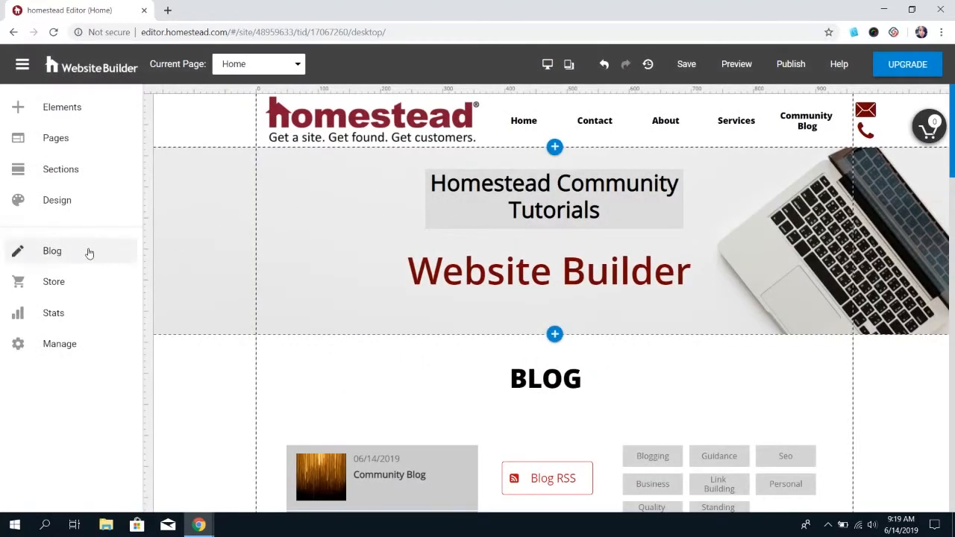
Show the Blog panel with its page designs and existing posts list.
{"action": "left_click", "coordinate": [51, 250]}
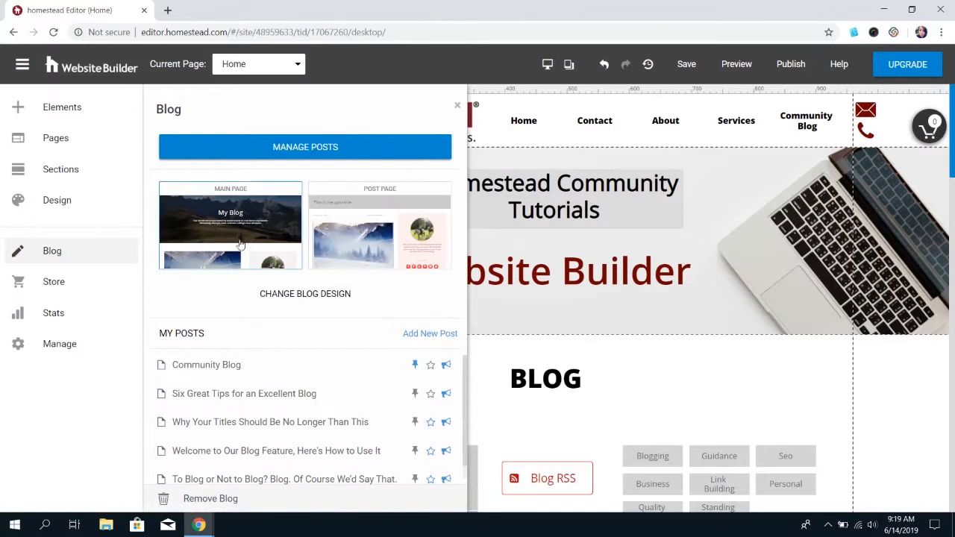
{"action": "left_click", "coordinate": [379, 227]}
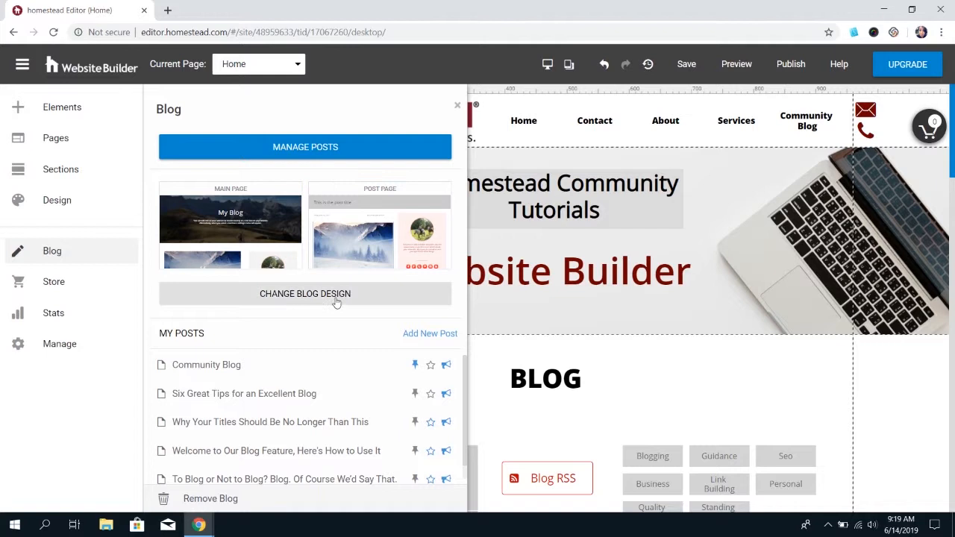
{"action": "mouse_move", "coordinate": [278, 268]}
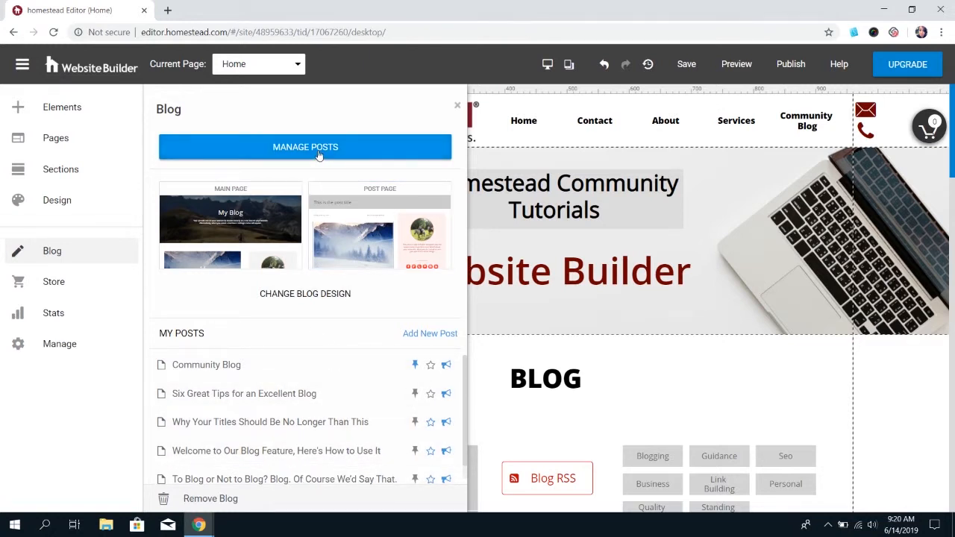
Go to Manage Posts to see the My Posts list, newest first.
{"action": "left_click", "coordinate": [304, 146]}
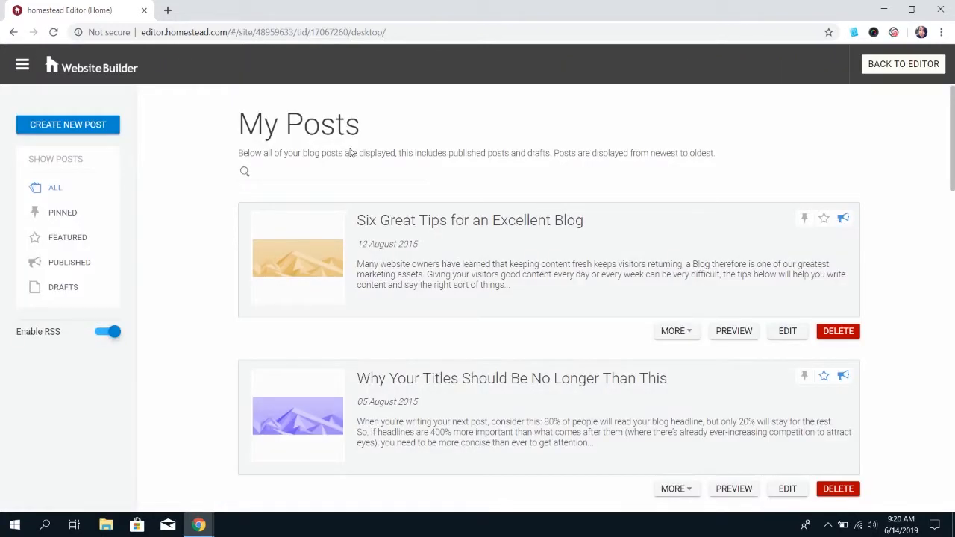
{"action": "mouse_move", "coordinate": [429, 203]}
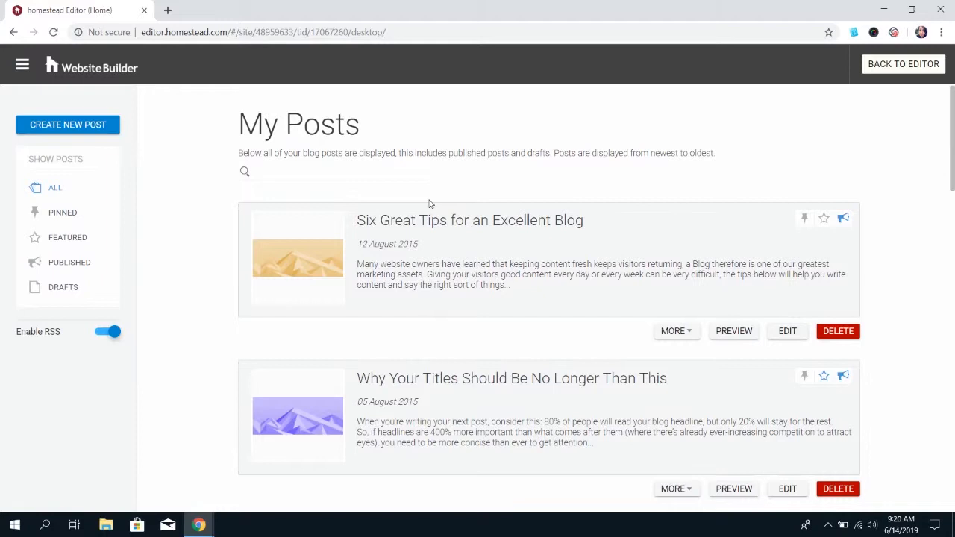
{"action": "scroll", "scroll_direction": "down", "scroll_amount": 3}
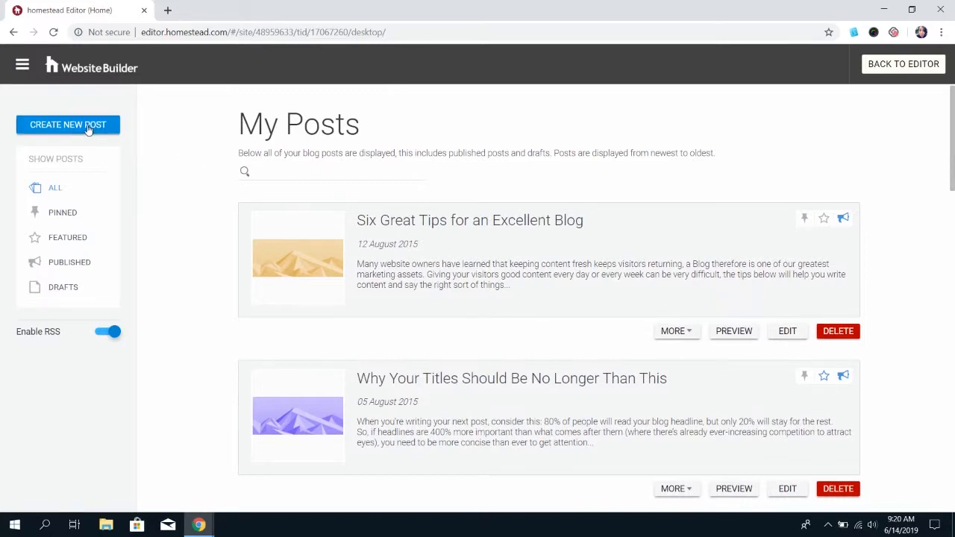
Start a new blog post titled 'Community Blog' and check the author name.
{"action": "left_click", "coordinate": [68, 126]}
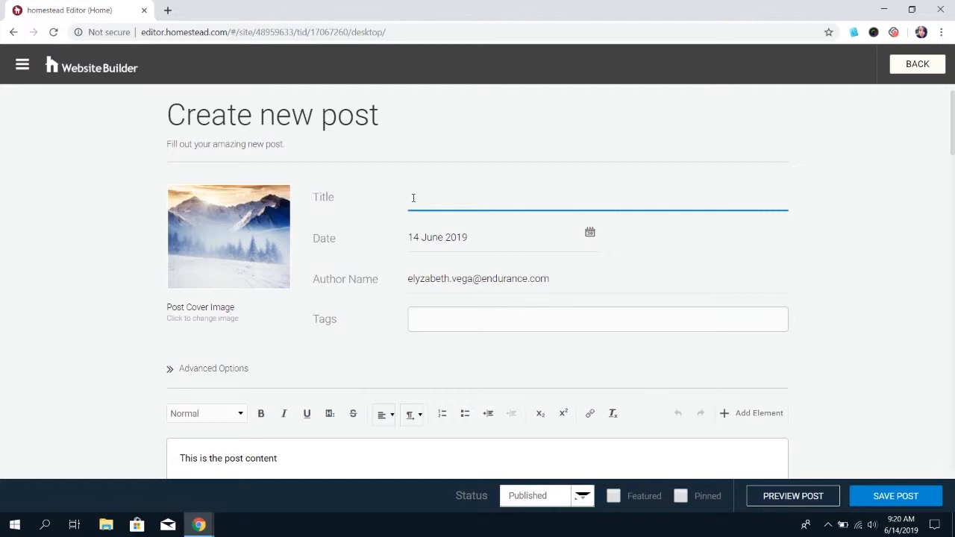
{"action": "mouse_move", "coordinate": [429, 200]}
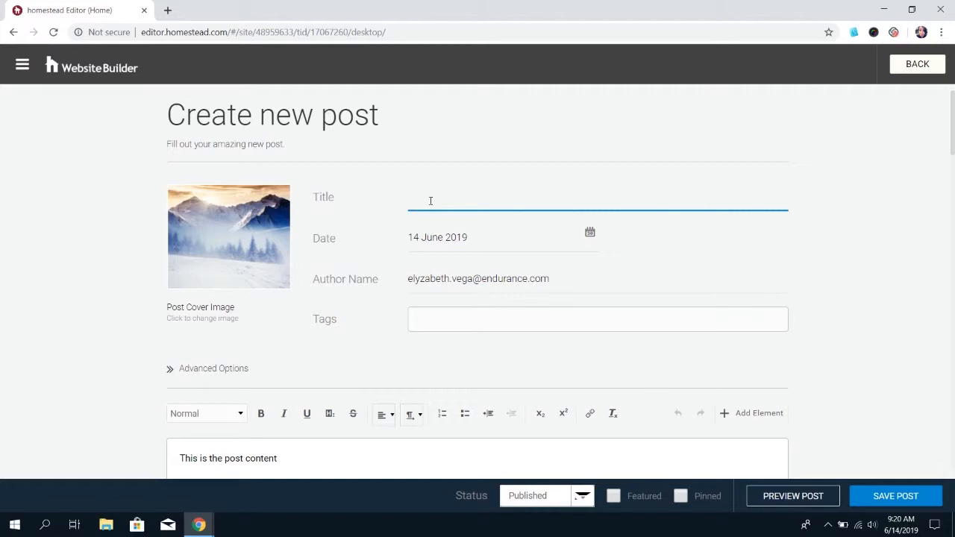
{"action": "type", "text": "Community Blog"}
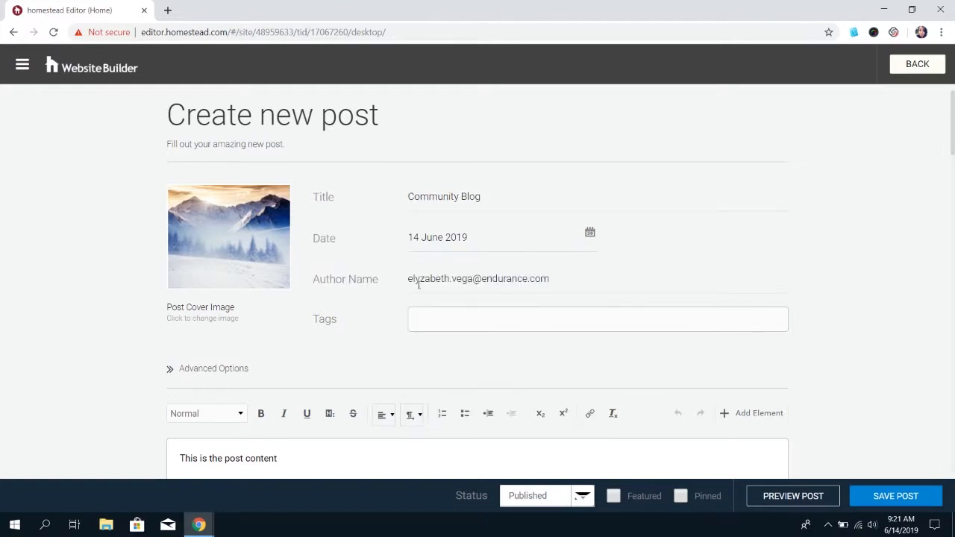
{"action": "double_click", "coordinate": [477, 279]}
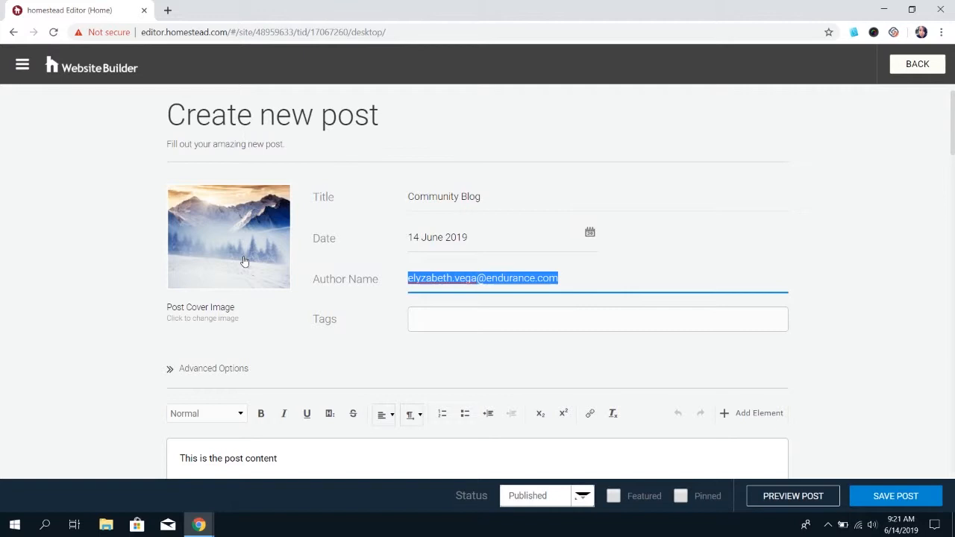
Set the cover image to the golden streaks picture from Stock Images > Backgrounds.
{"action": "left_click", "coordinate": [228, 236]}
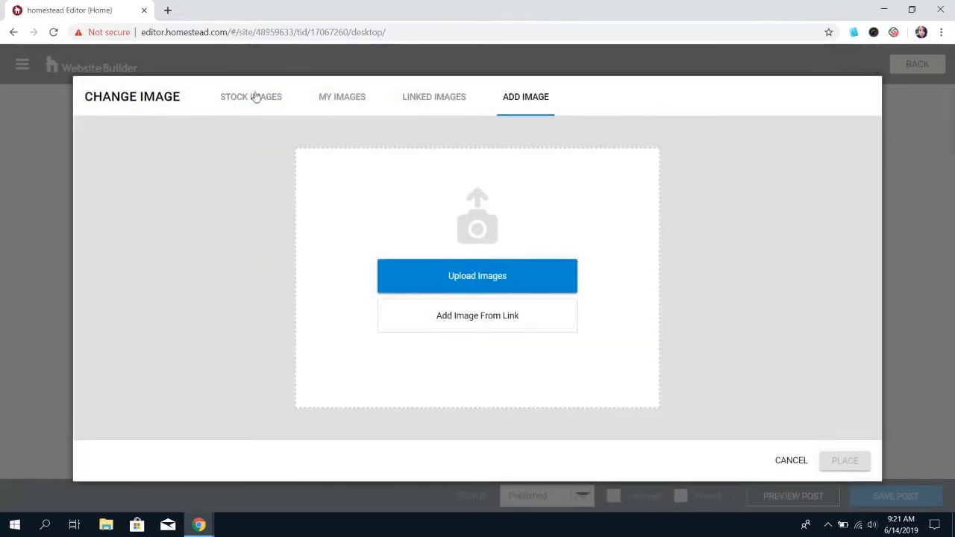
{"action": "left_click", "coordinate": [250, 96]}
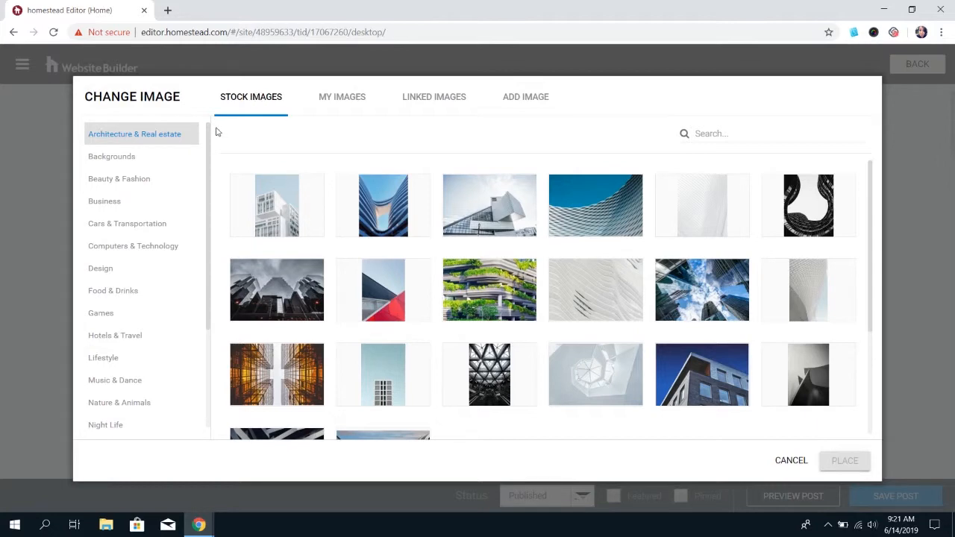
{"action": "left_click", "coordinate": [111, 156]}
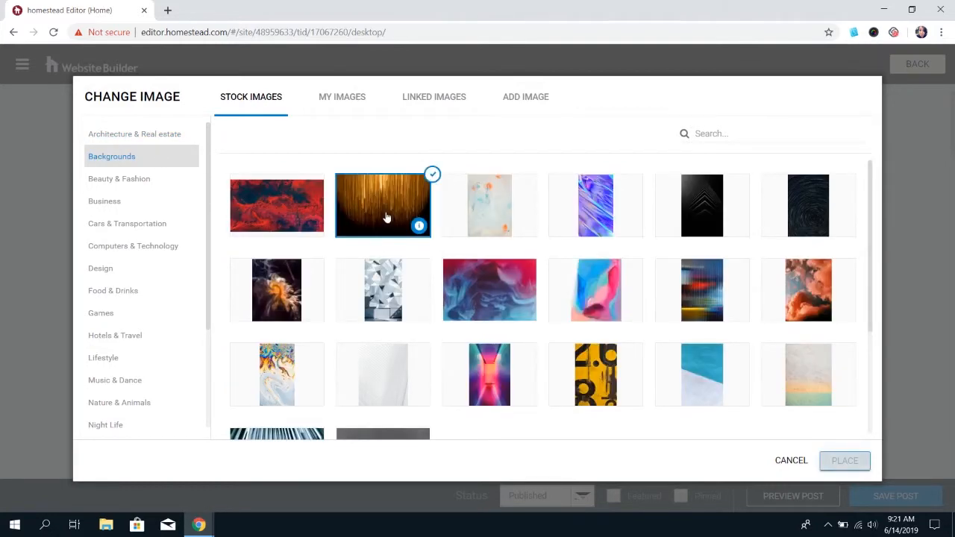
{"action": "left_click", "coordinate": [845, 459]}
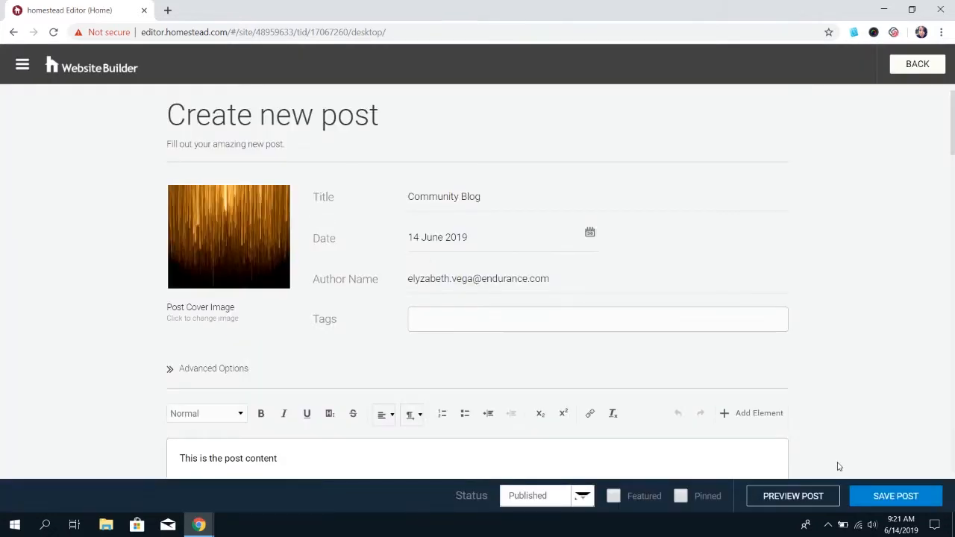
{"action": "scroll", "scroll_direction": "down", "scroll_amount": 3}
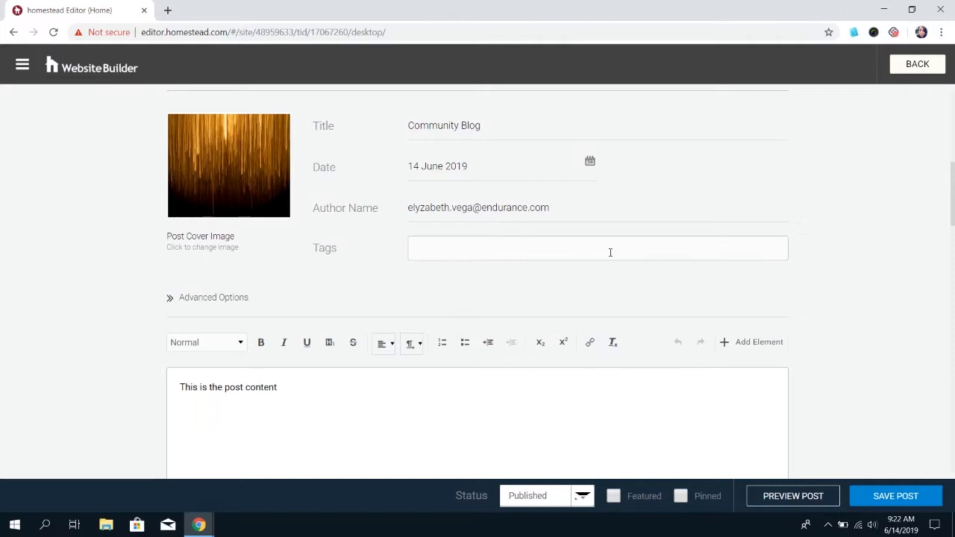
Expand Advanced Options and inspect the friendly page URL ending in community-blog.
{"action": "left_click", "coordinate": [213, 296]}
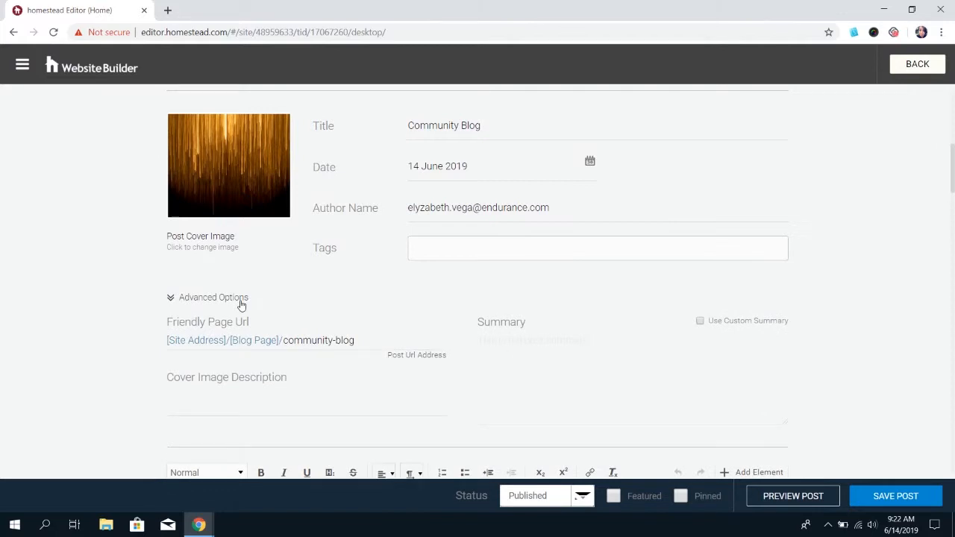
{"action": "scroll", "scroll_direction": "down", "scroll_amount": 3}
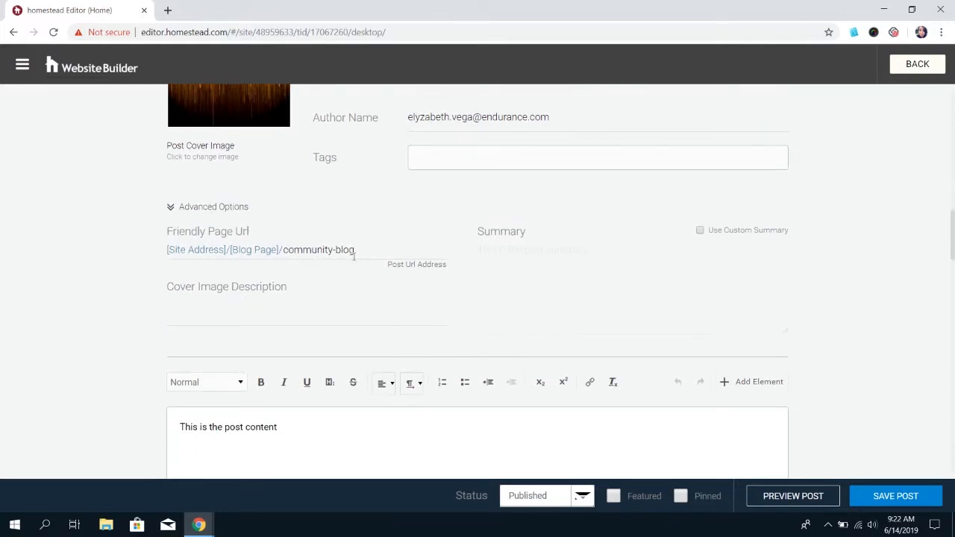
{"action": "double_click", "coordinate": [355, 249]}
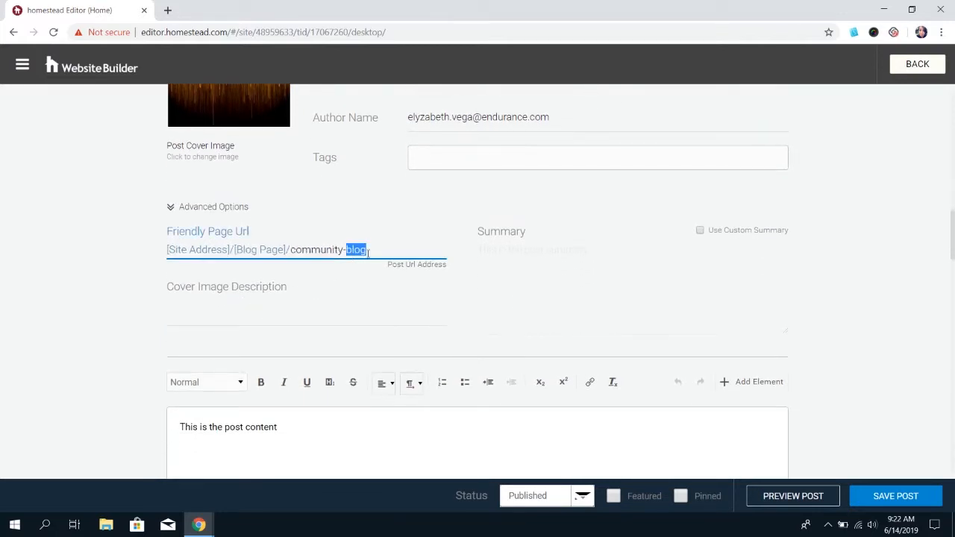
{"action": "left_click", "coordinate": [367, 249]}
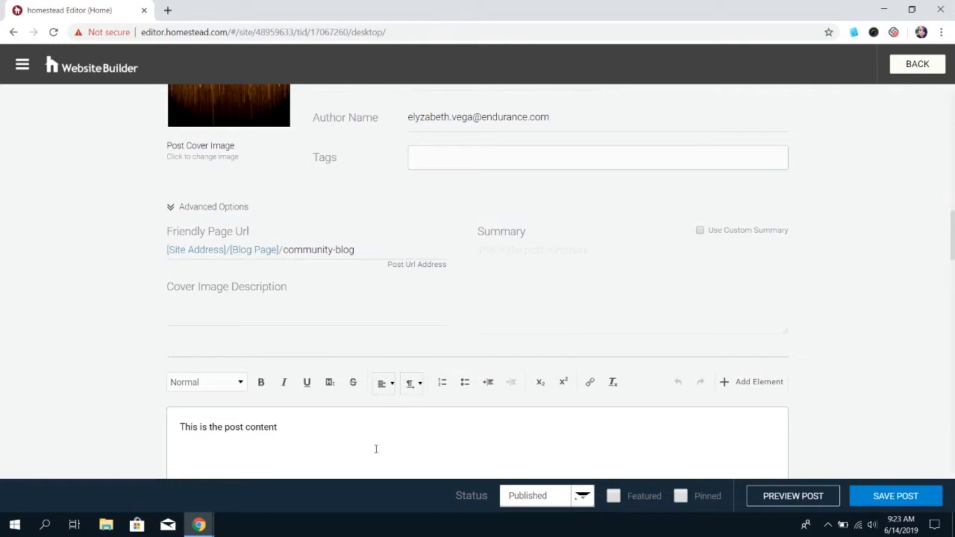
{"action": "mouse_move", "coordinate": [702, 230]}
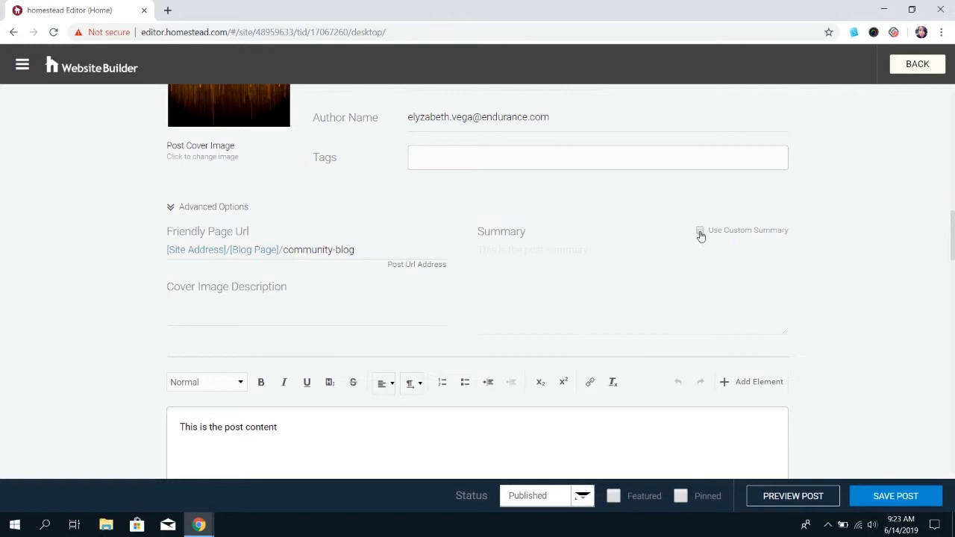
Enable a custom summary reading 'This is the post summary' and move to the cover image description.
{"action": "left_click", "coordinate": [700, 230]}
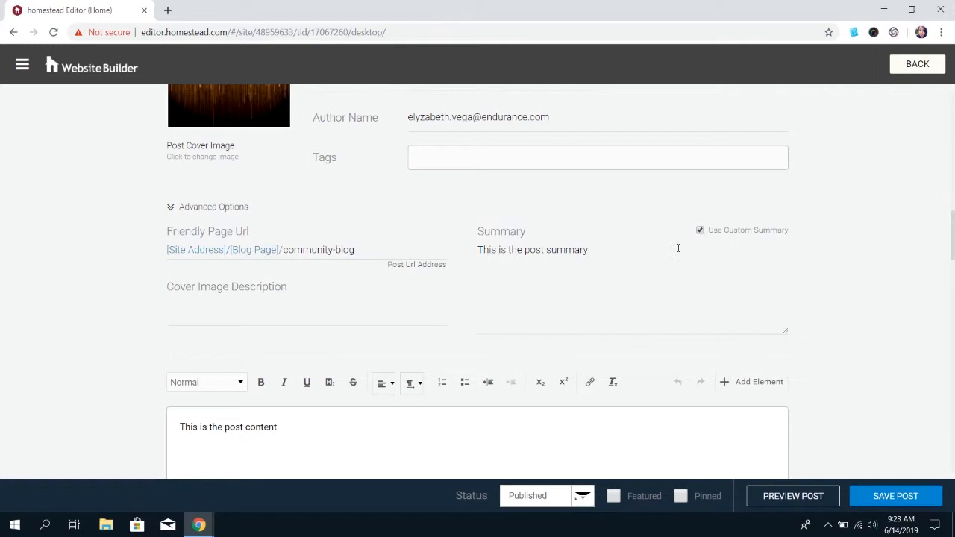
{"action": "double_click", "coordinate": [573, 249]}
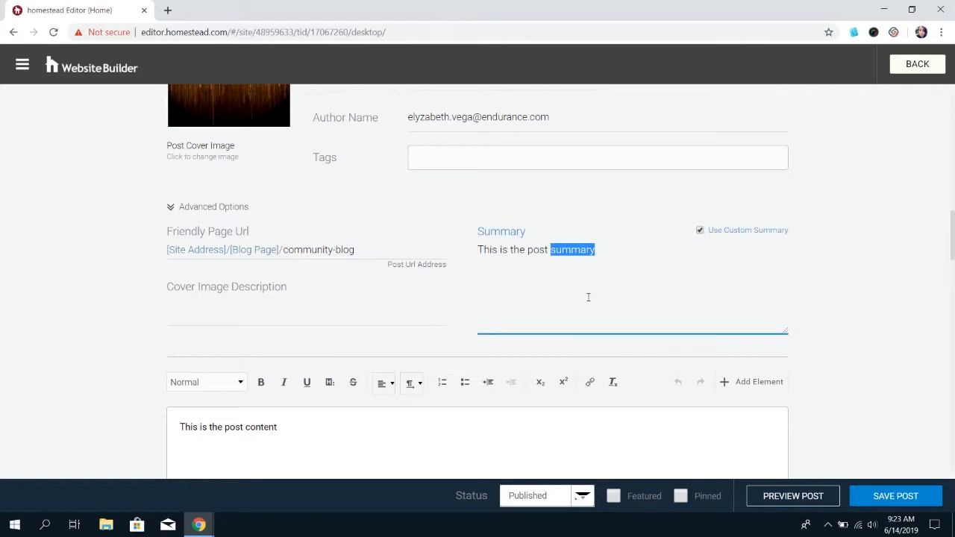
{"action": "left_click", "coordinate": [306, 309]}
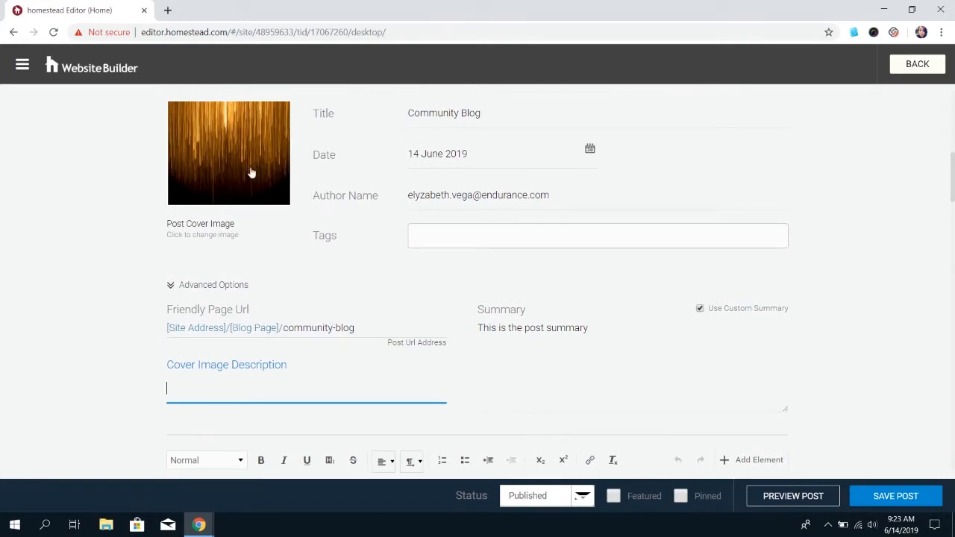
{"action": "mouse_move", "coordinate": [197, 148]}
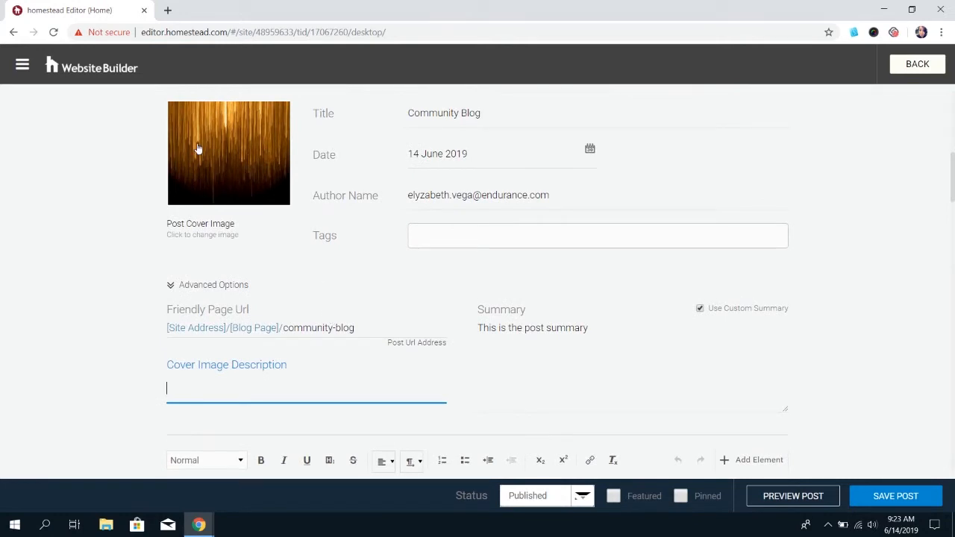
{"action": "scroll", "scroll_direction": "down", "scroll_amount": 3}
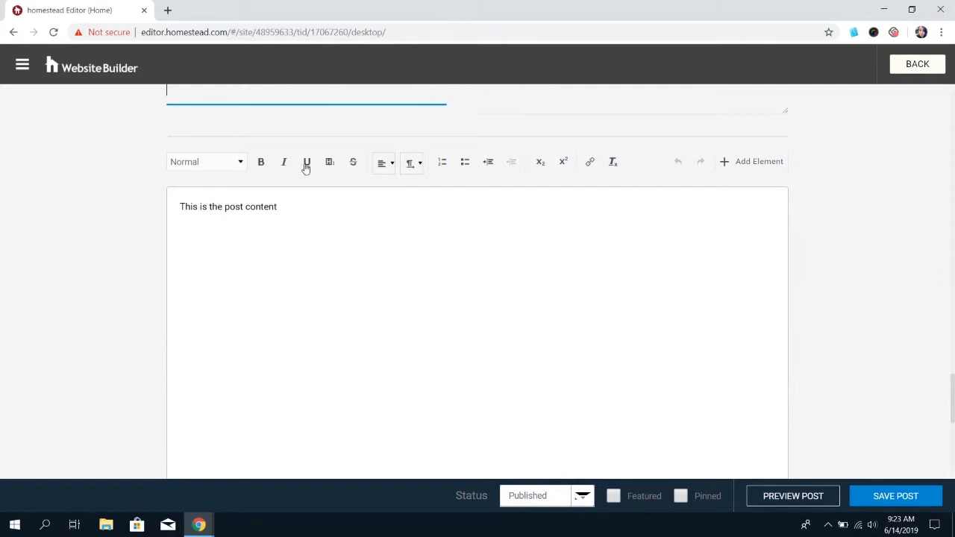
{"action": "mouse_move", "coordinate": [488, 192]}
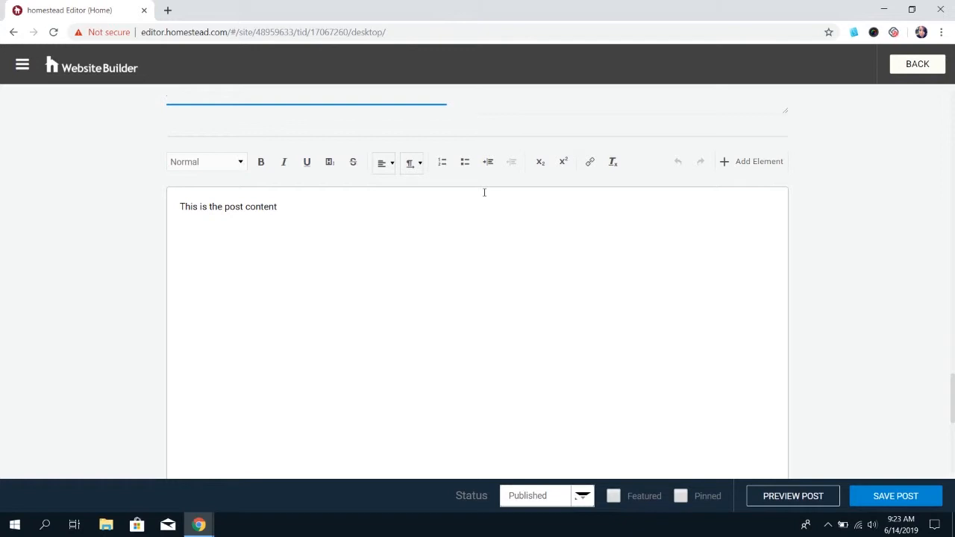
{"action": "mouse_move", "coordinate": [254, 185]}
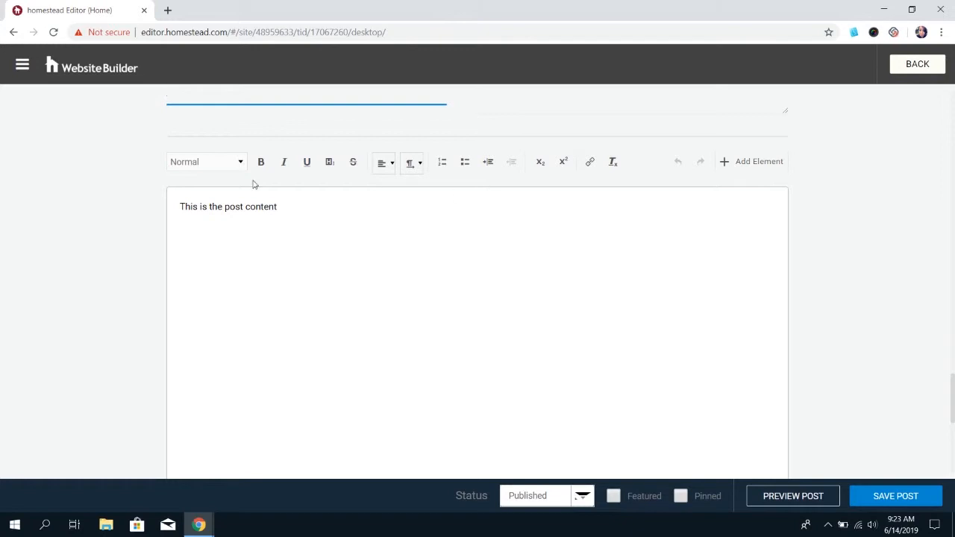
{"action": "left_click", "coordinate": [206, 161]}
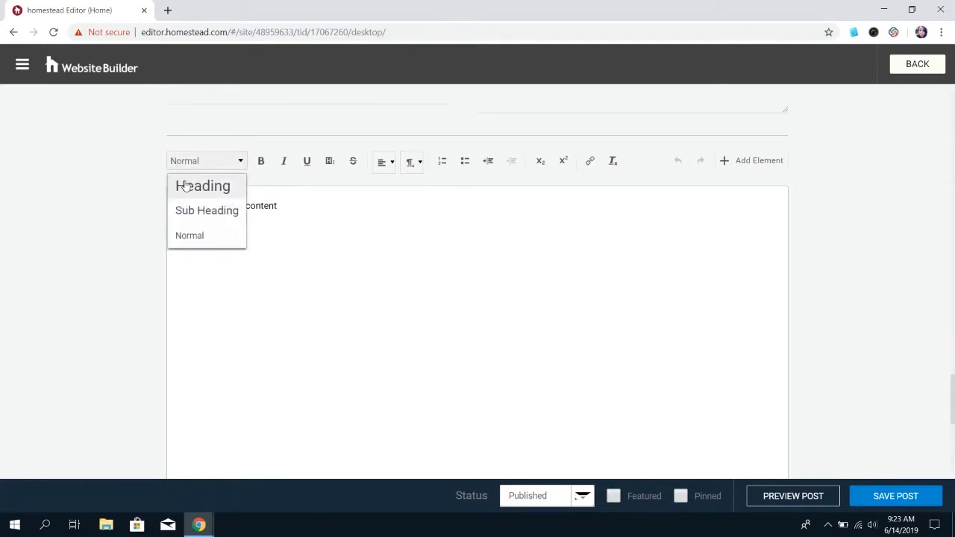
{"action": "left_click", "coordinate": [206, 210]}
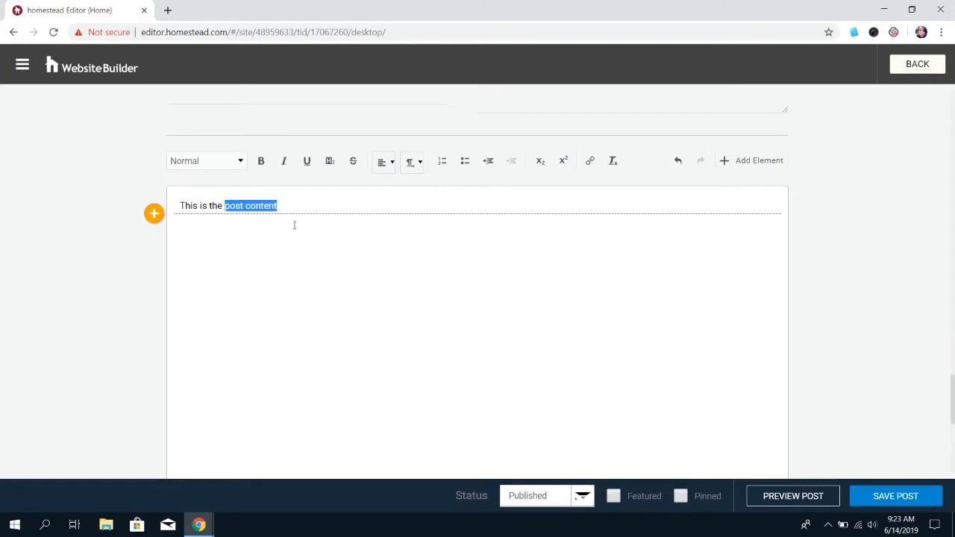
{"action": "left_click", "coordinate": [590, 161]}
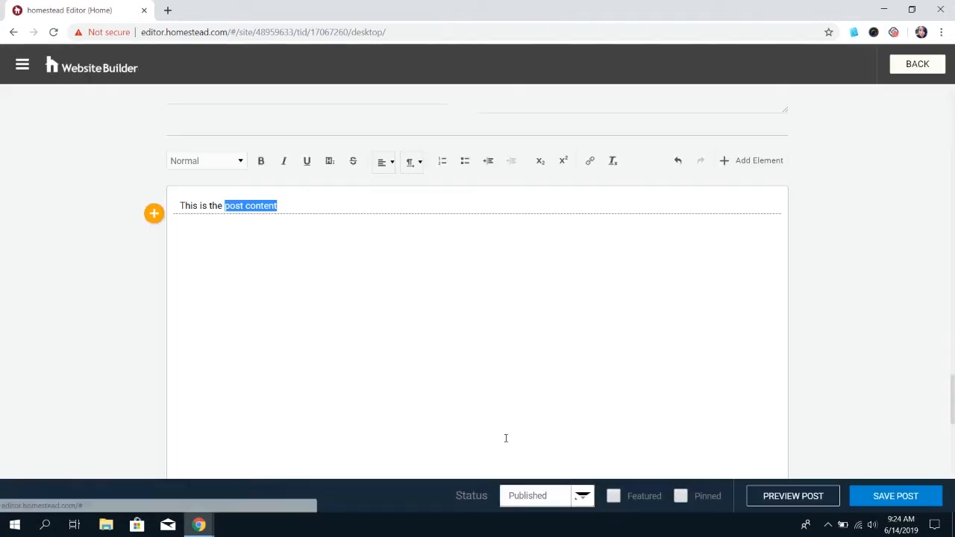
{"action": "mouse_move", "coordinate": [742, 164]}
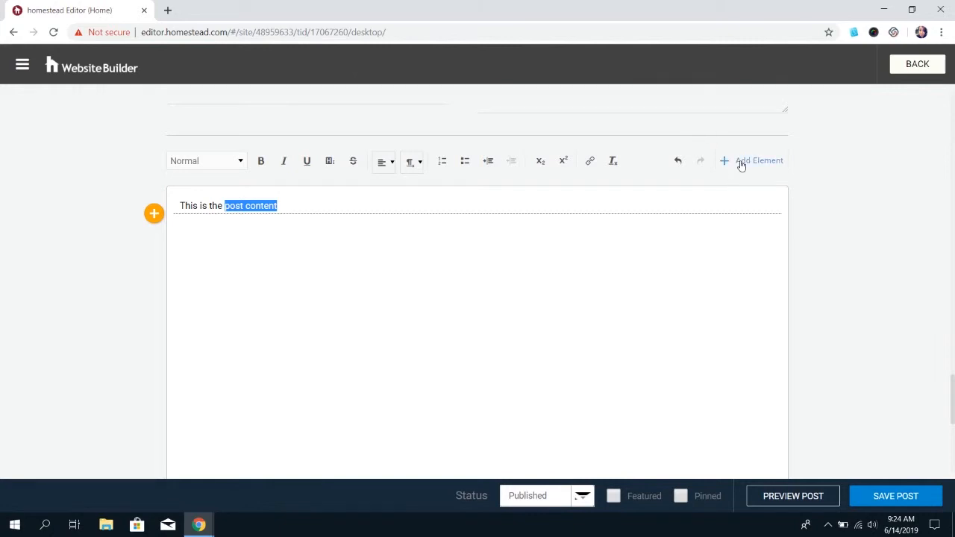
{"action": "left_click", "coordinate": [758, 161]}
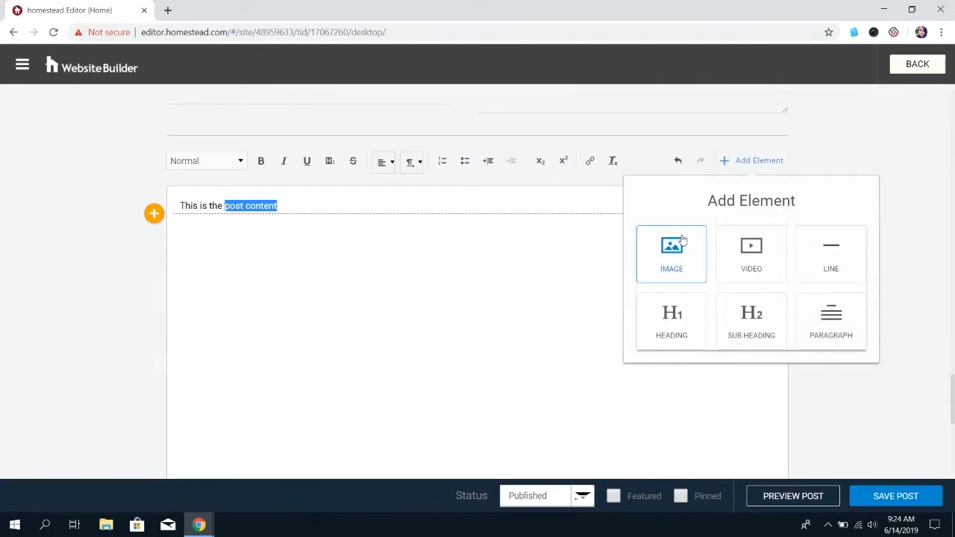
{"action": "mouse_move", "coordinate": [752, 266]}
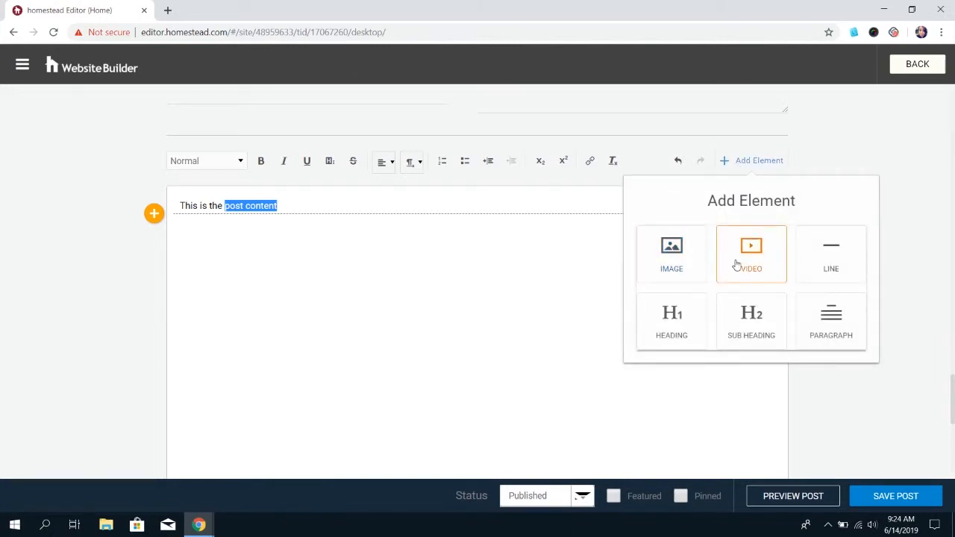
{"action": "mouse_move", "coordinate": [829, 253]}
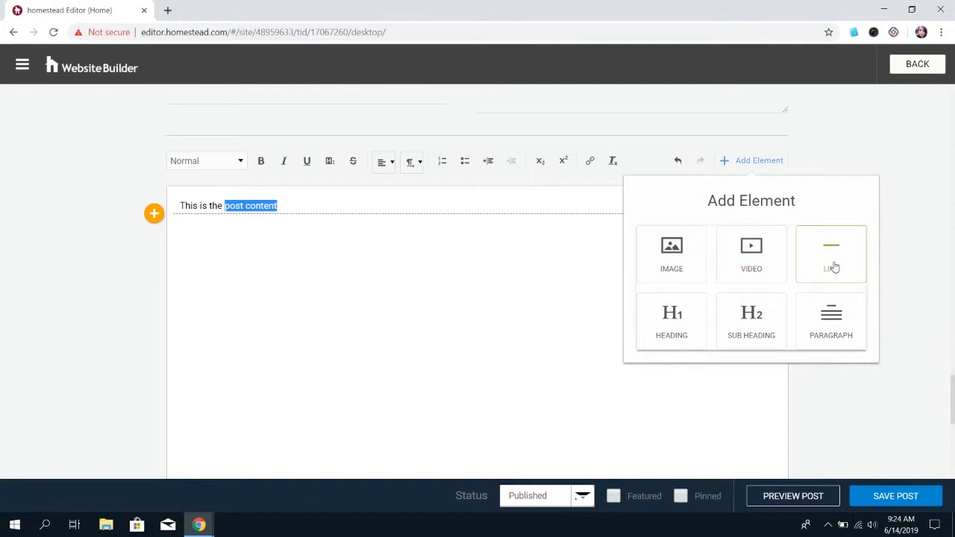
{"action": "mouse_move", "coordinate": [752, 321]}
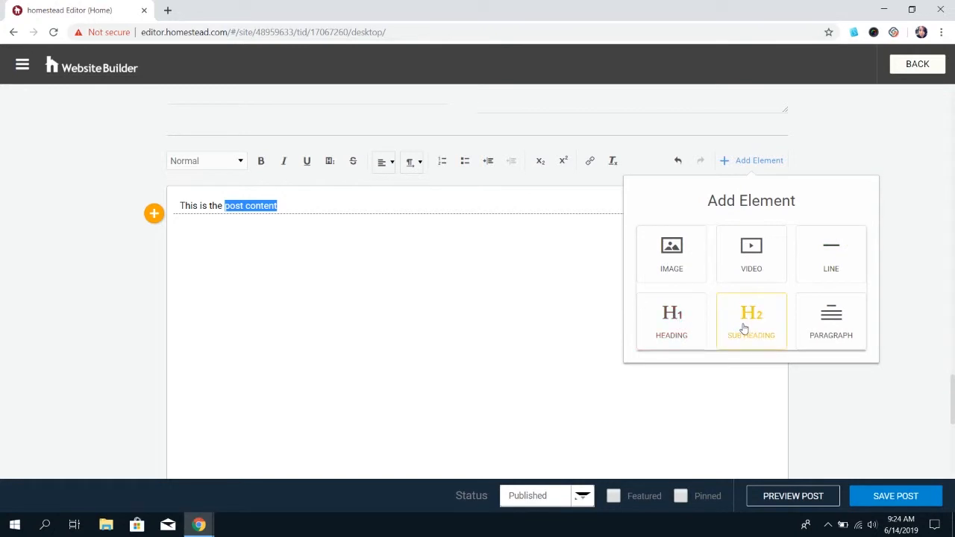
{"action": "mouse_move", "coordinate": [829, 321]}
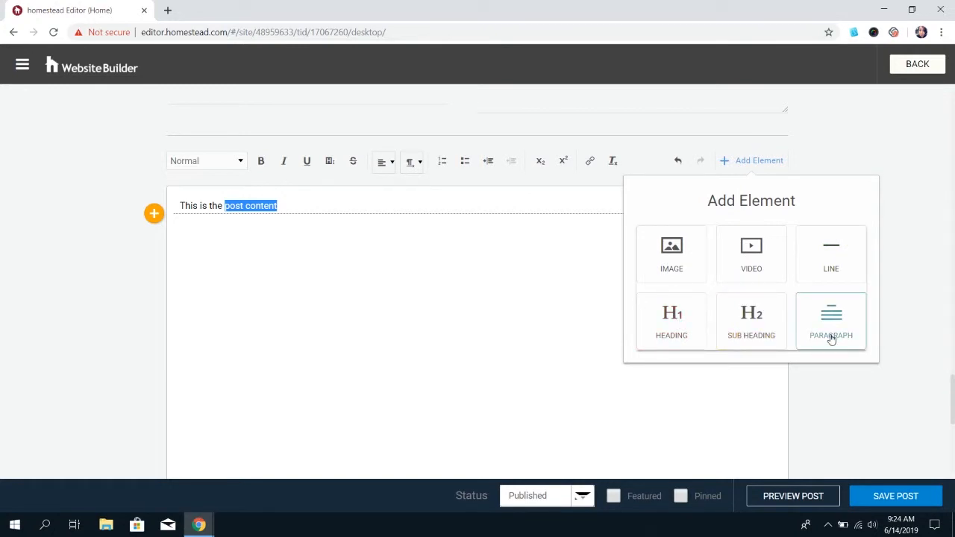
{"action": "left_click", "coordinate": [582, 324]}
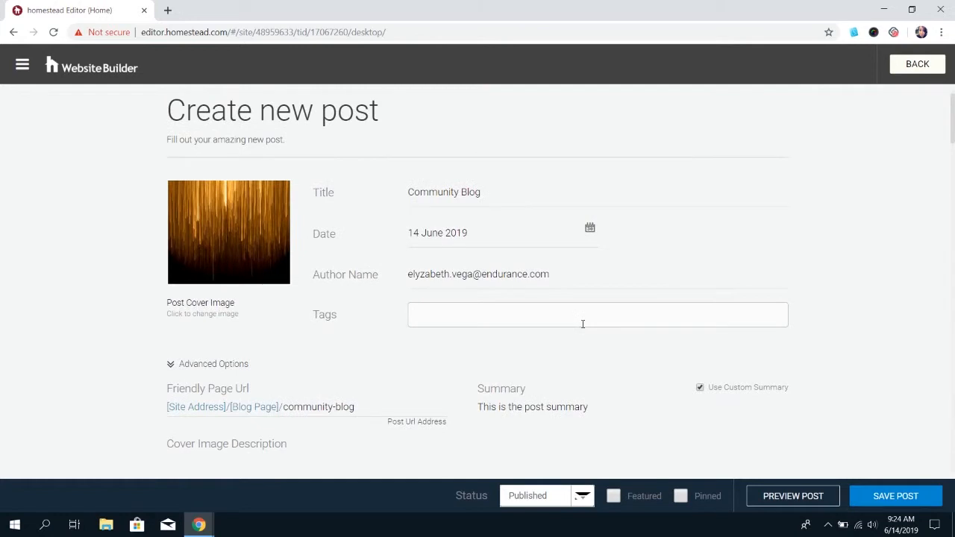
{"action": "mouse_move", "coordinate": [481, 505]}
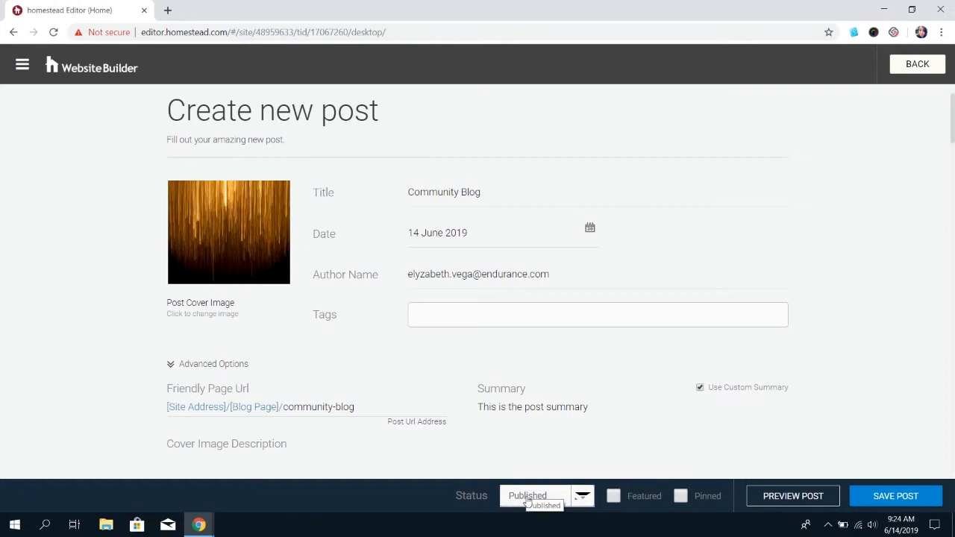
{"action": "left_click", "coordinate": [541, 504]}
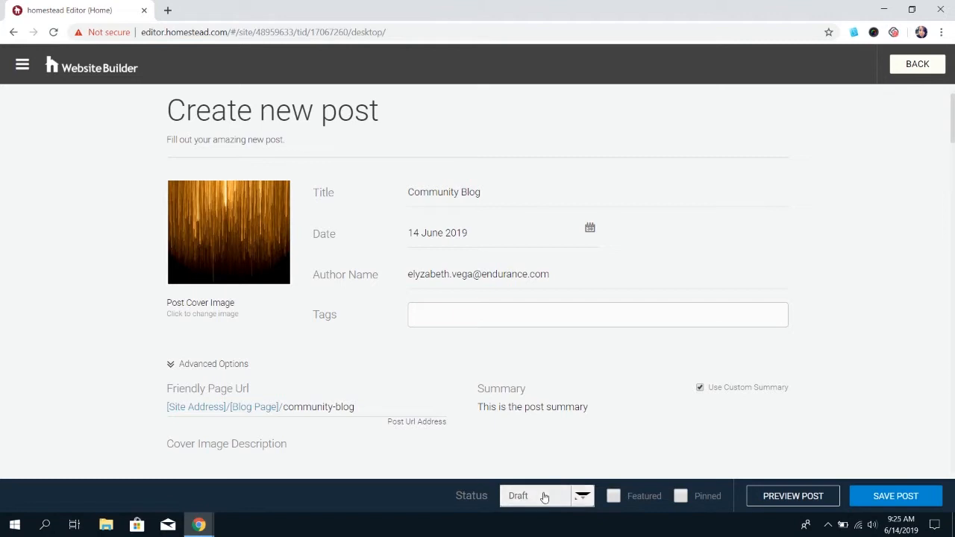
{"action": "left_click", "coordinate": [527, 495]}
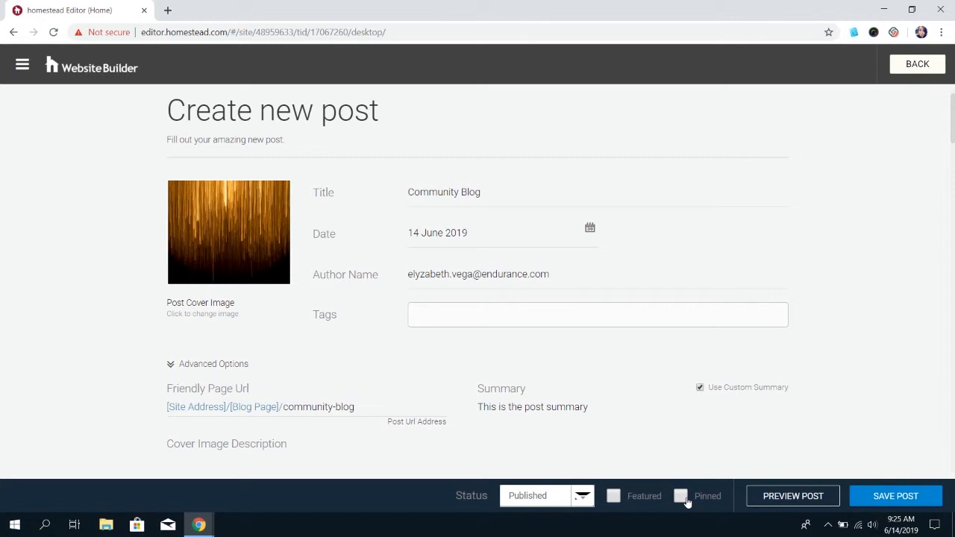
{"action": "left_click", "coordinate": [793, 495]}
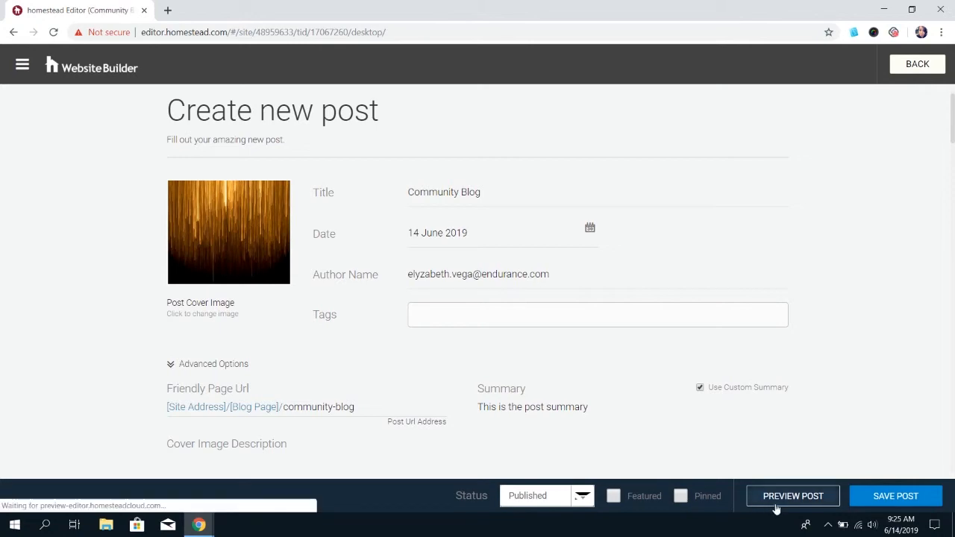
Preview the Community Blog post, save it, and return to the site editor.
{"action": "left_click", "coordinate": [792, 495]}
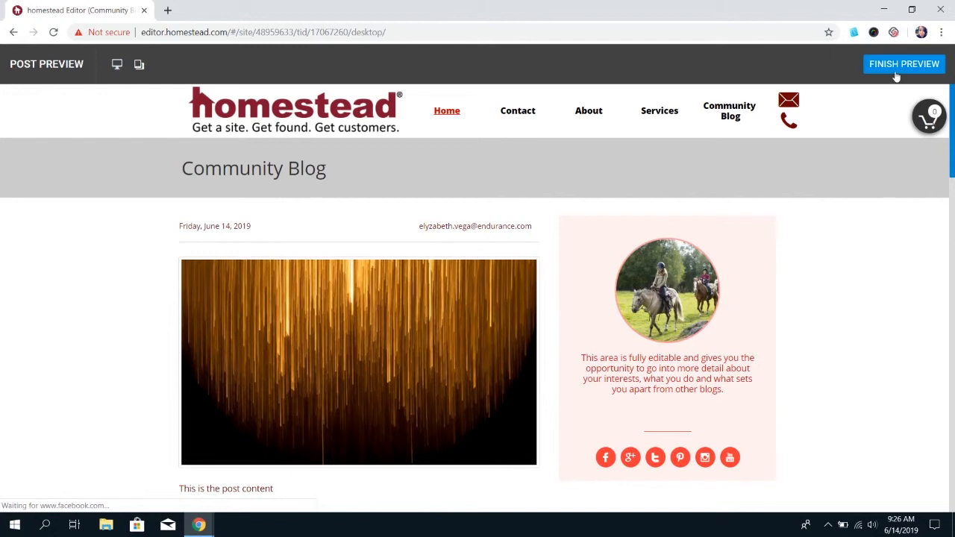
{"action": "left_click", "coordinate": [904, 62]}
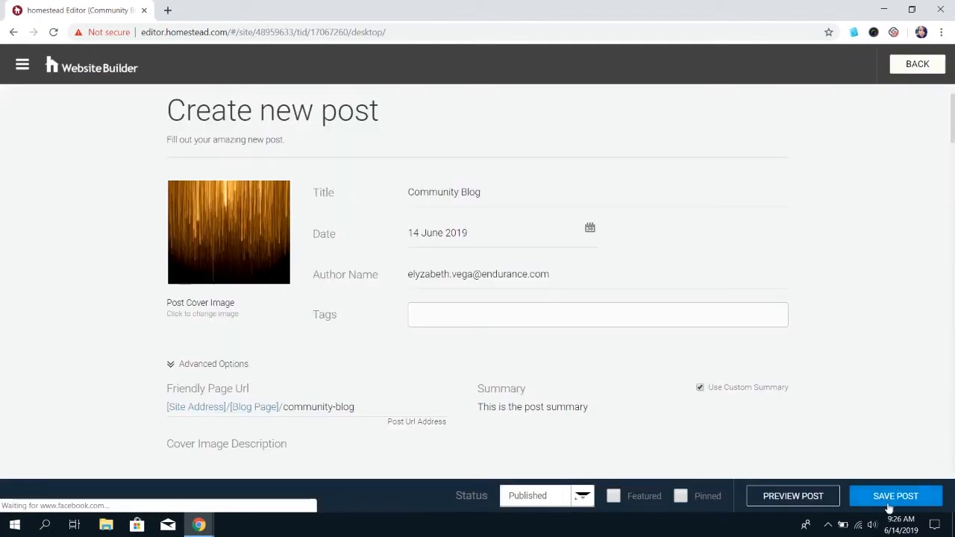
{"action": "left_click", "coordinate": [895, 496]}
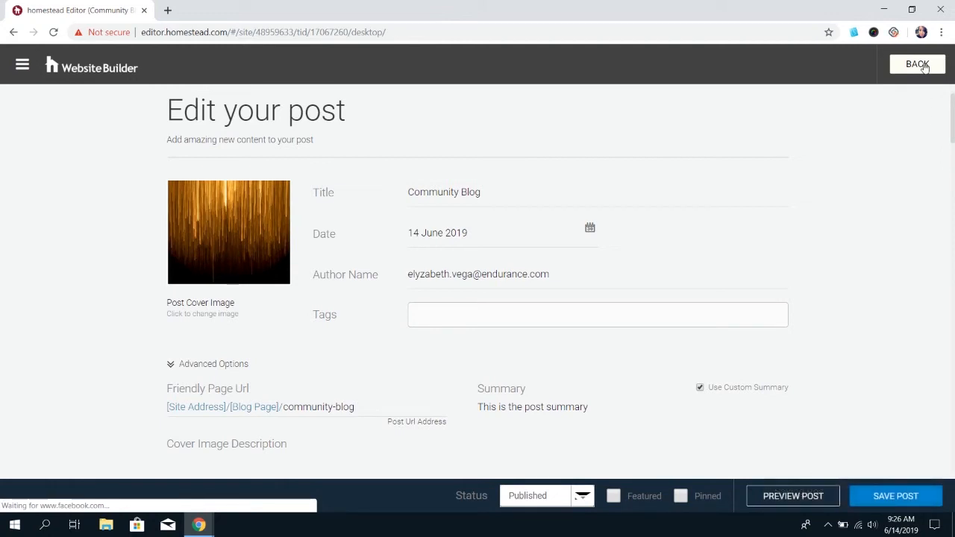
{"action": "left_click", "coordinate": [916, 64]}
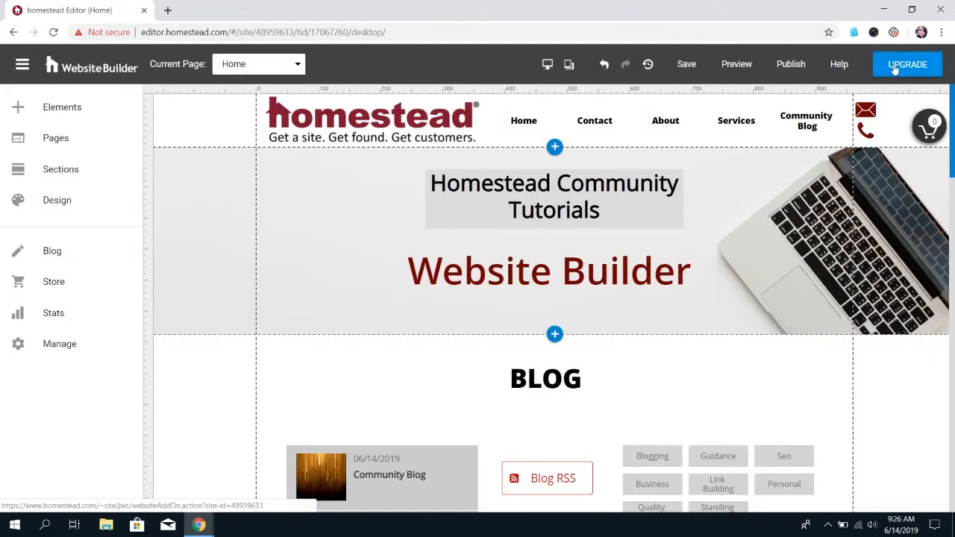
{"action": "left_click", "coordinate": [736, 63]}
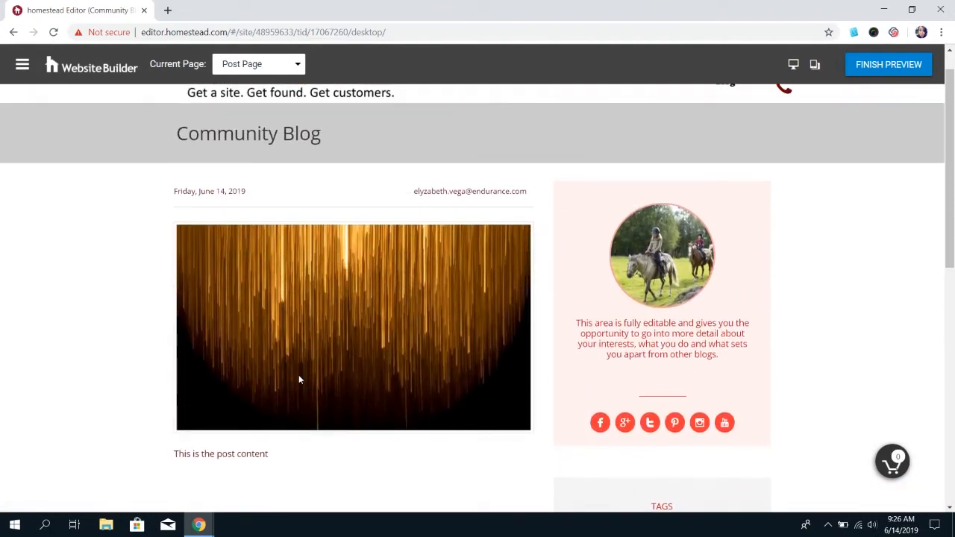
{"action": "scroll", "scroll_direction": "up", "scroll_amount": 3}
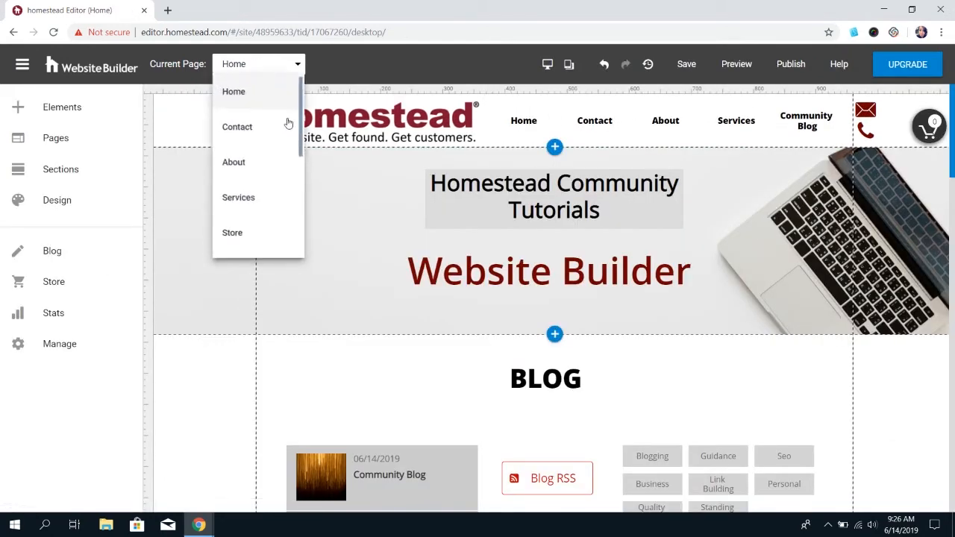
Switch the Current Page to Post Page and review its title, date, author and cover placeholders.
{"action": "scroll", "scroll_direction": "down", "scroll_amount": 3}
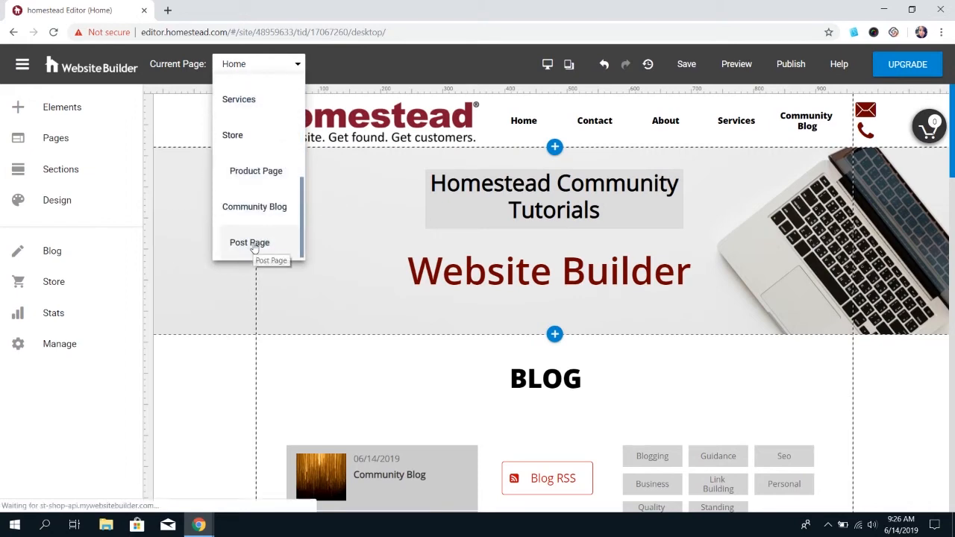
{"action": "left_click", "coordinate": [249, 241]}
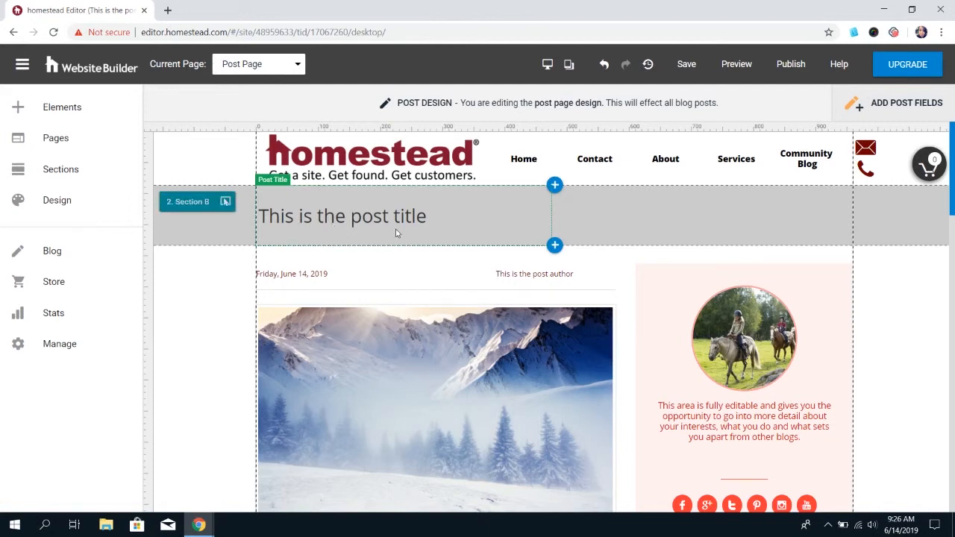
{"action": "scroll", "scroll_direction": "down", "scroll_amount": 3}
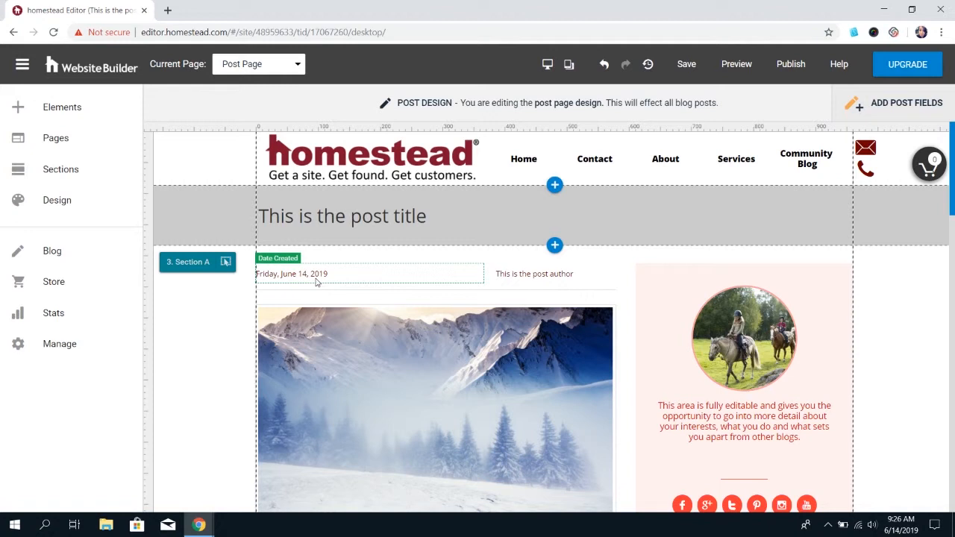
{"action": "scroll", "scroll_direction": "down", "scroll_amount": 3}
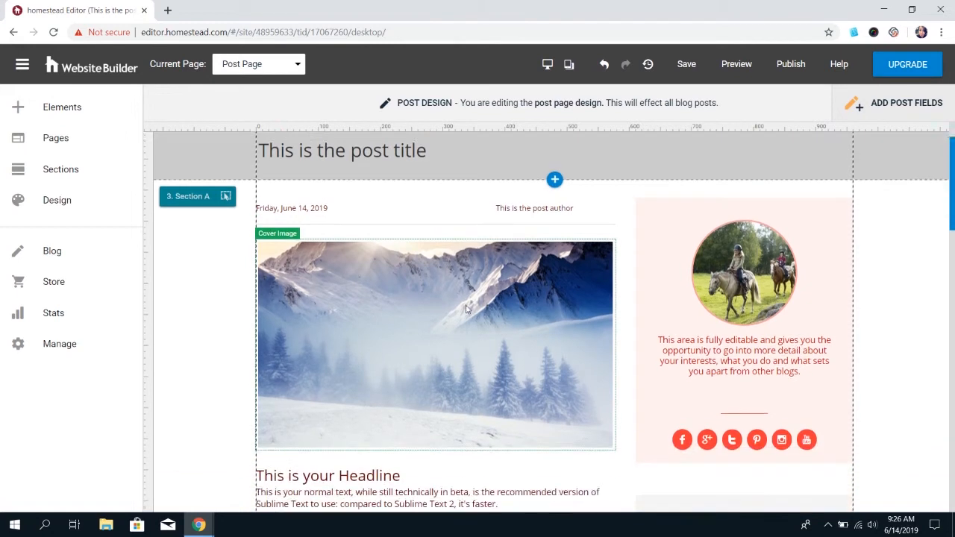
{"action": "scroll", "scroll_direction": "down", "scroll_amount": 3}
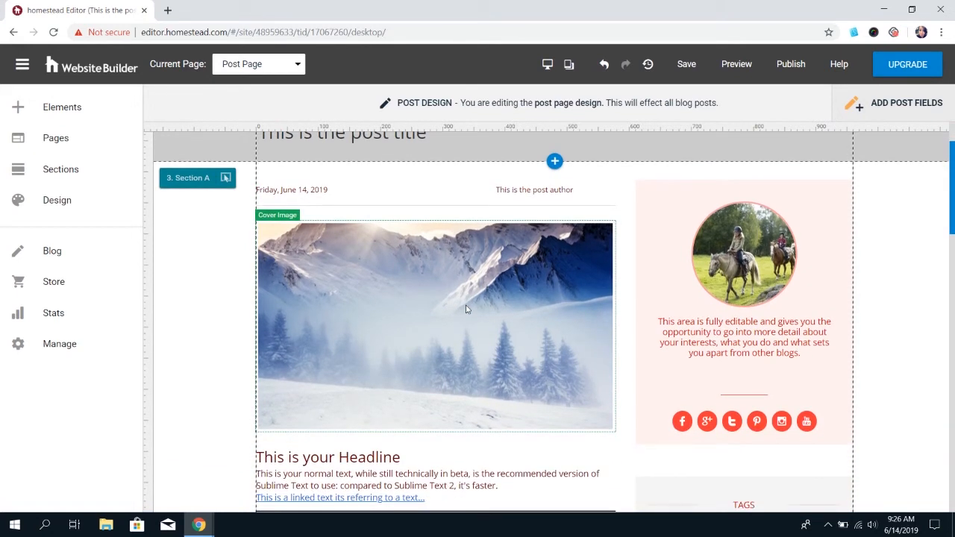